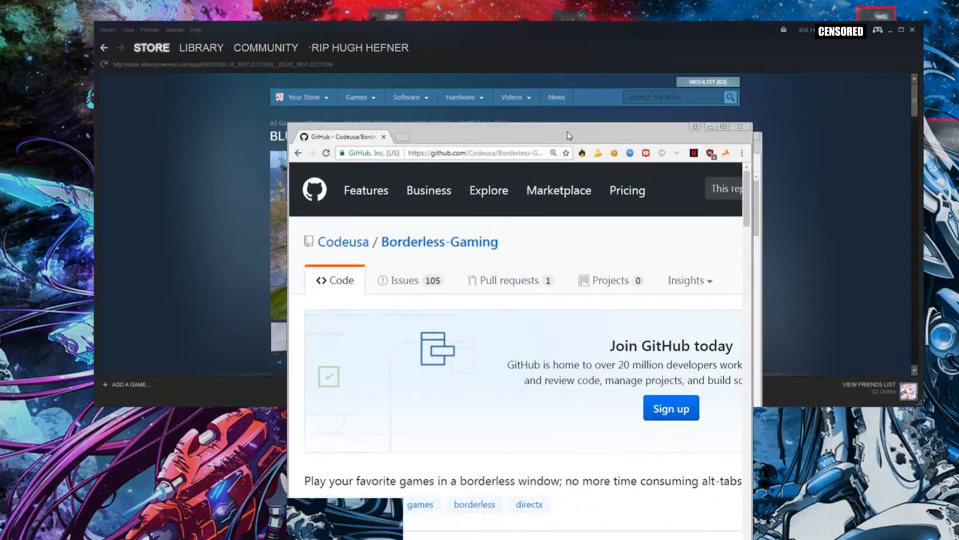
Step: Maximize Chrome on the Codeusa Borderless-Gaming repository and scroll to its project folder list
left_click(722, 126)
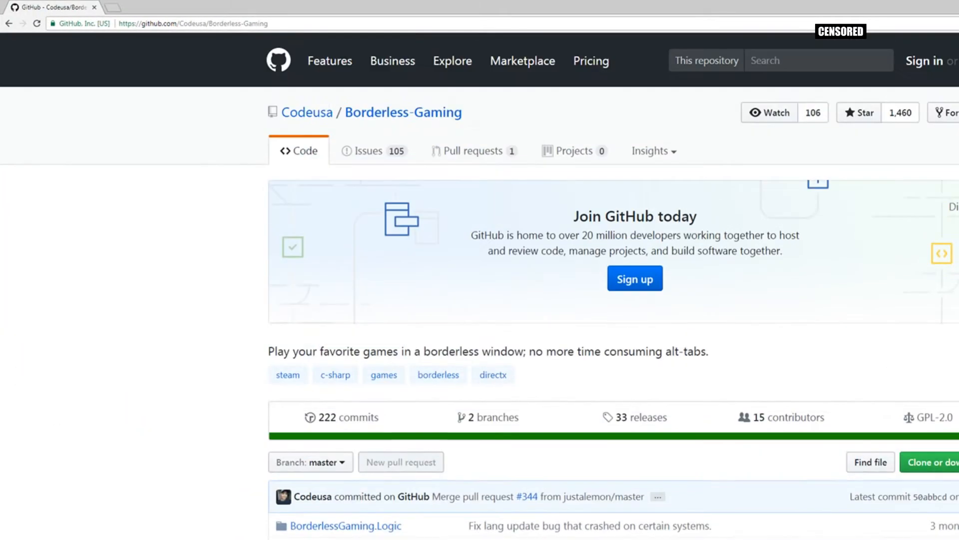
scroll("down", 3)
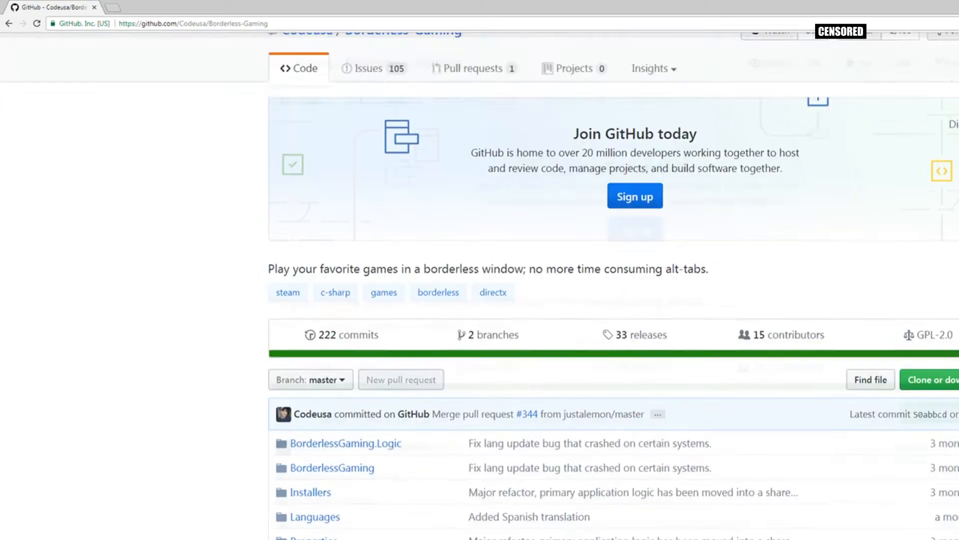
scroll("up", 3)
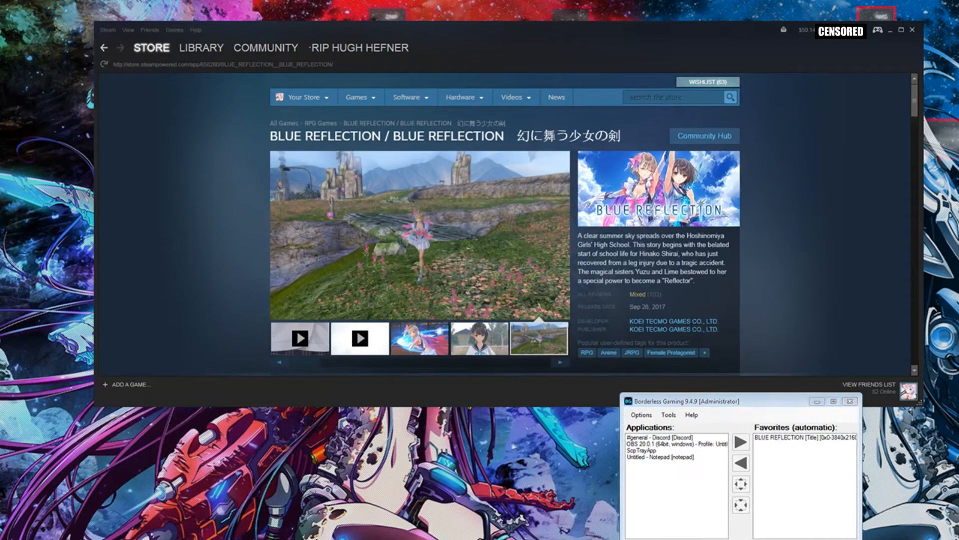
mouse_move(667, 467)
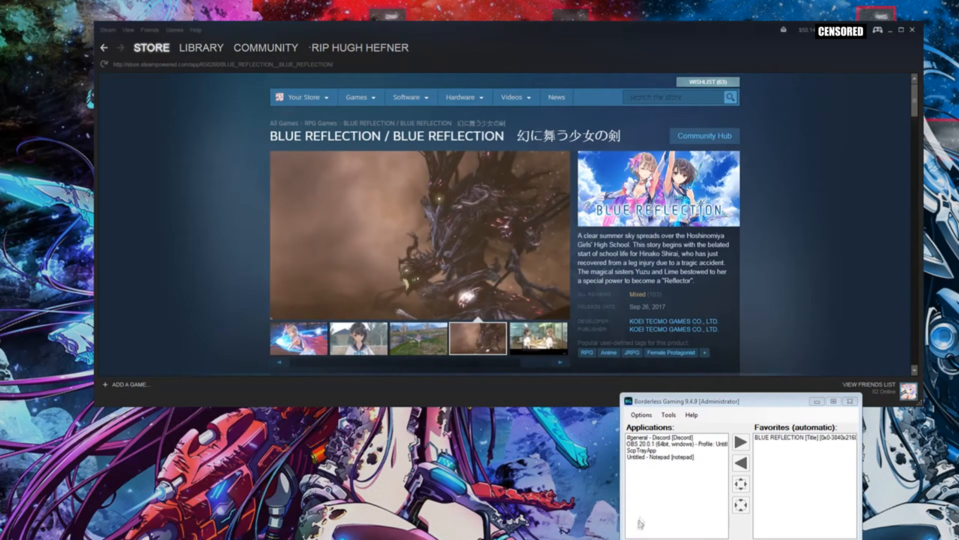
mouse_move(788, 446)
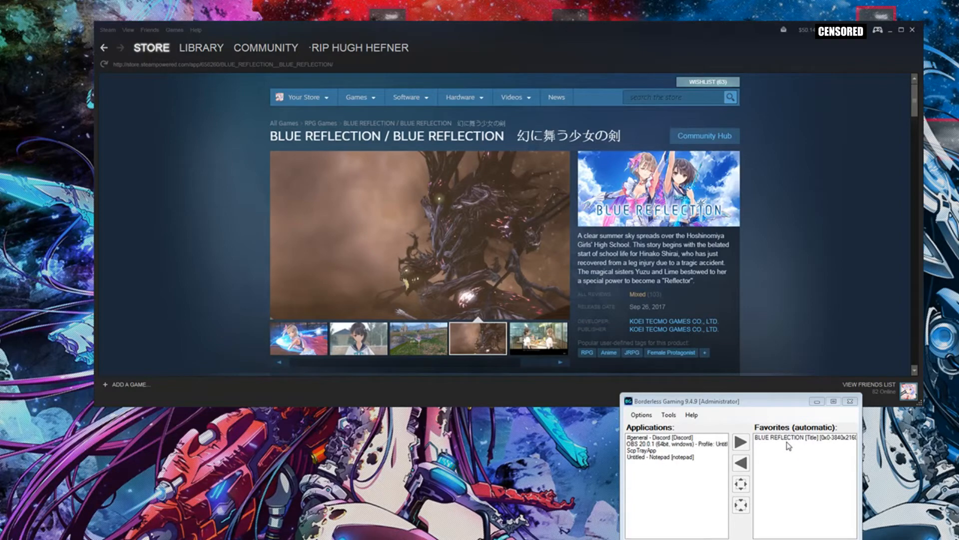
Step: Select the BLUE REFLECTION favorite and show its options with Set Window Size enabled
left_click(537, 338)
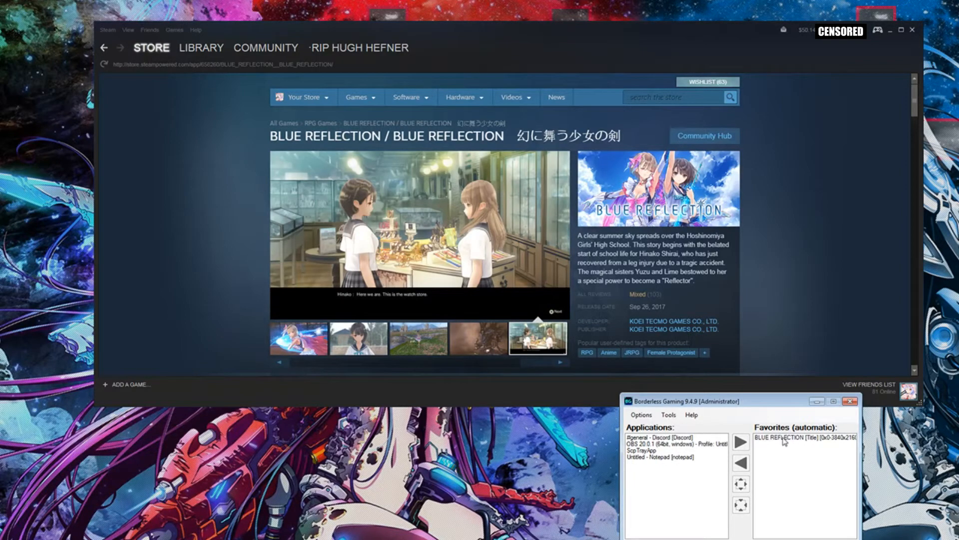
left_click(660, 456)
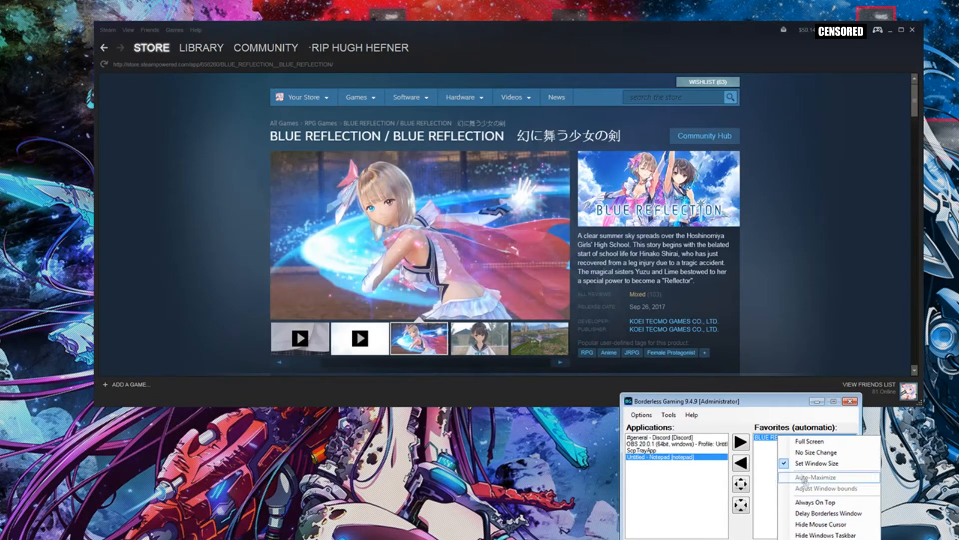
mouse_move(828, 513)
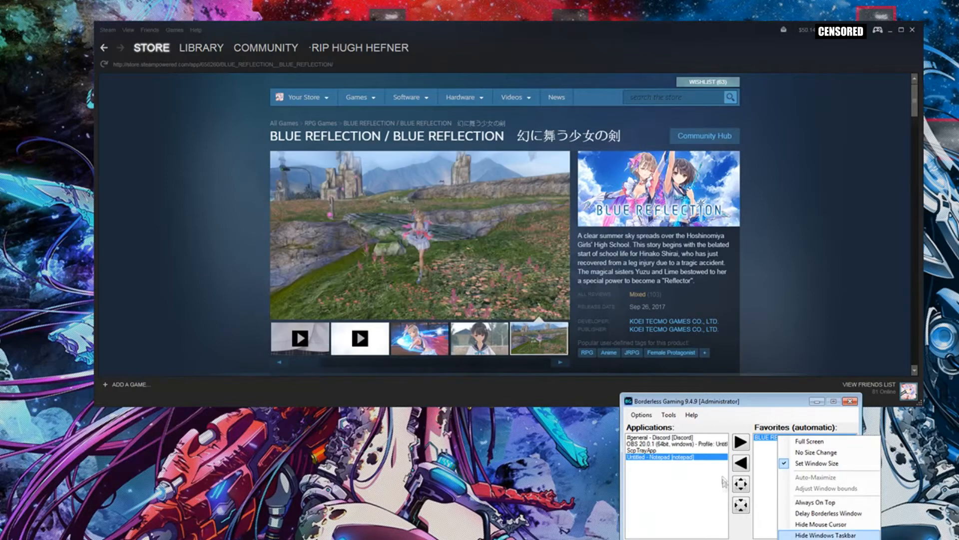
Step: Review the Borderless Gaming Options menu, then close the application
left_click(640, 414)
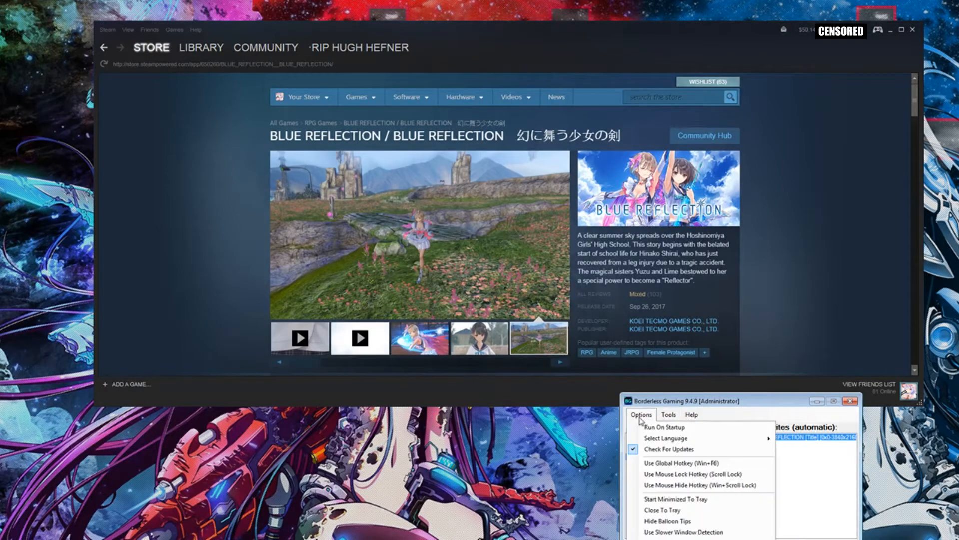
mouse_move(667, 463)
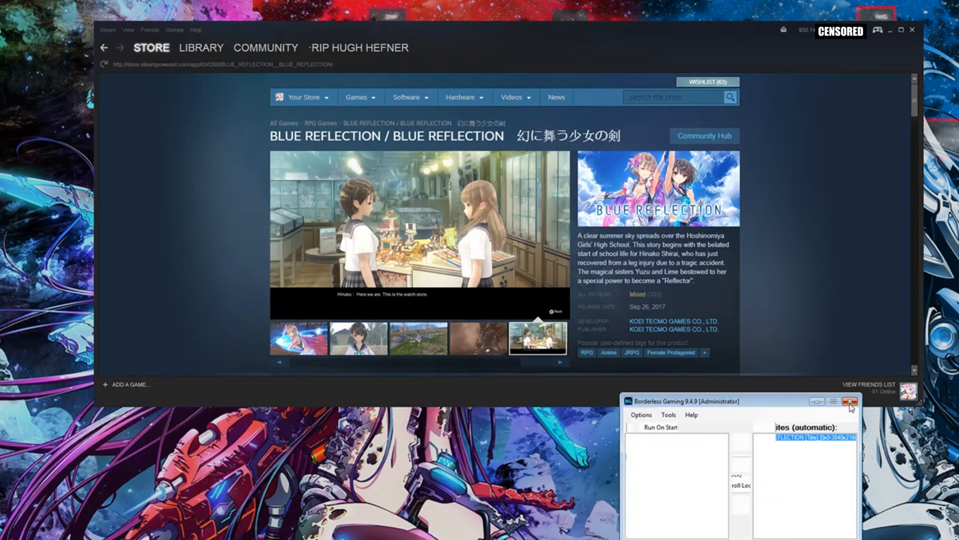
left_click(850, 401)
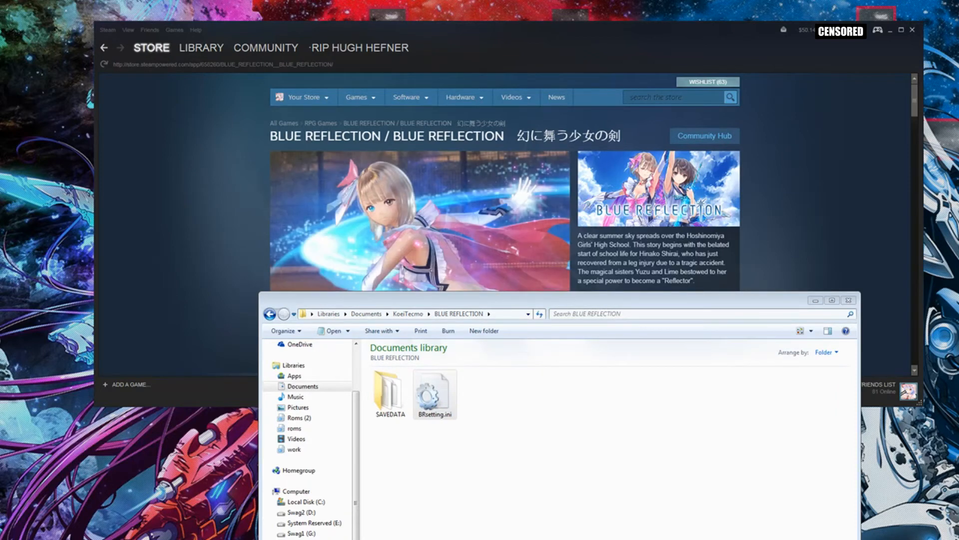
double_click(433, 390)
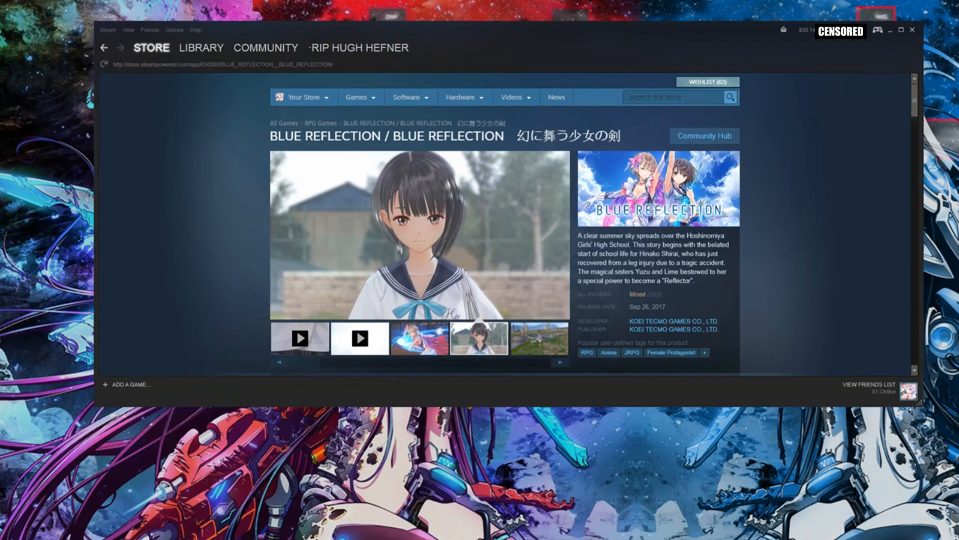
left_click(538, 337)
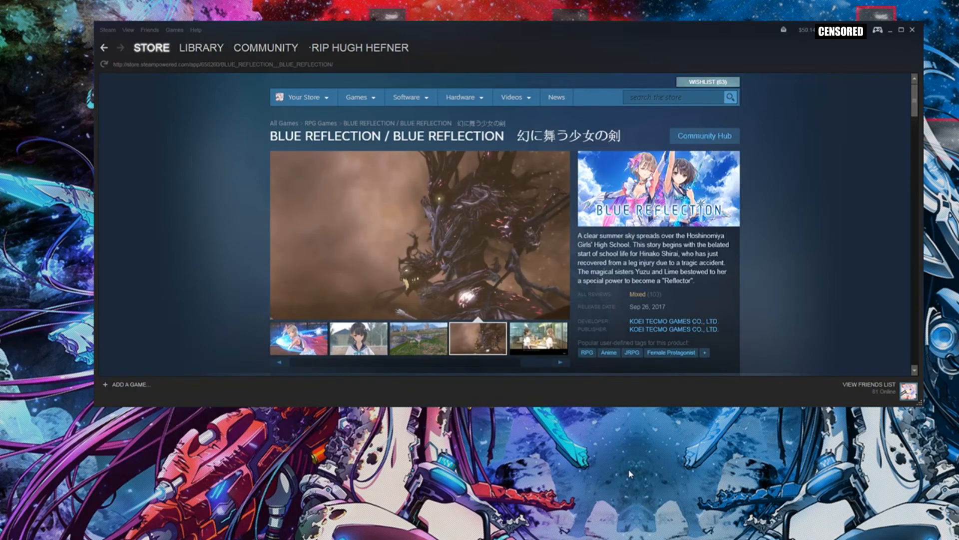
left_click(536, 338)
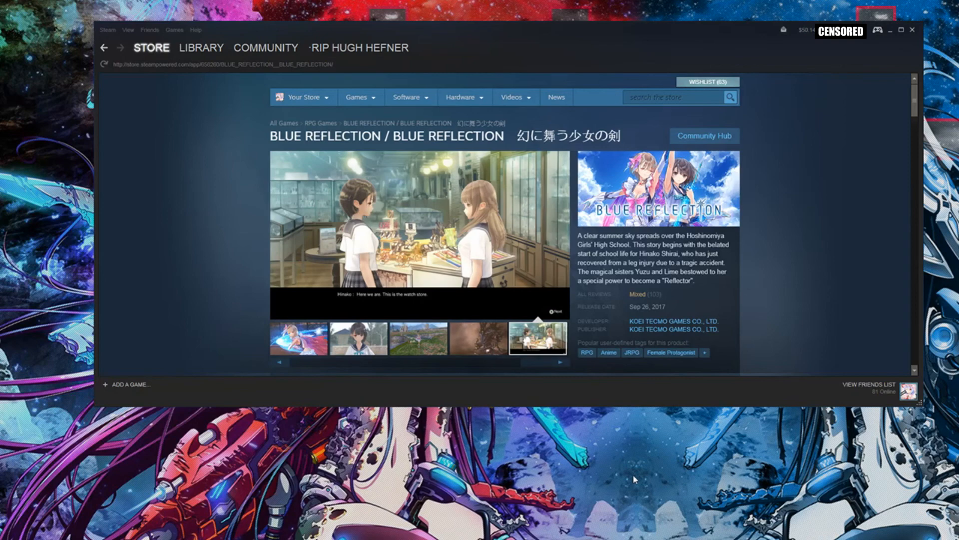